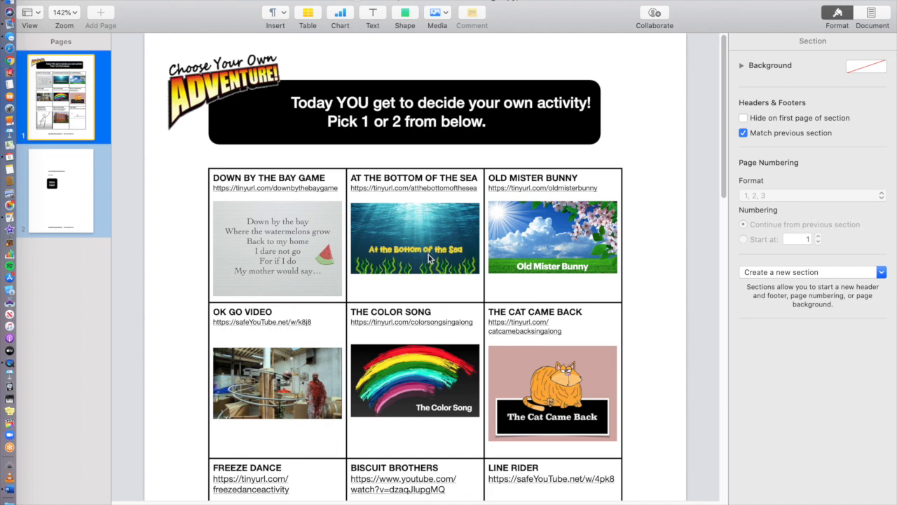
{"action": "mouse_move", "coordinate": [186, 261]}
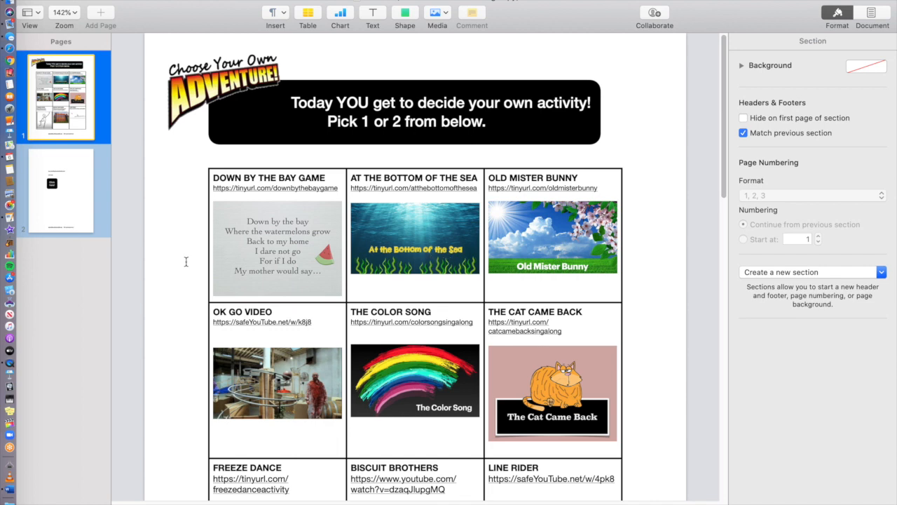
Scroll through page one's activity table and footer text to review the choice board
{"action": "scroll", "scroll_direction": "down", "scroll_amount": 3}
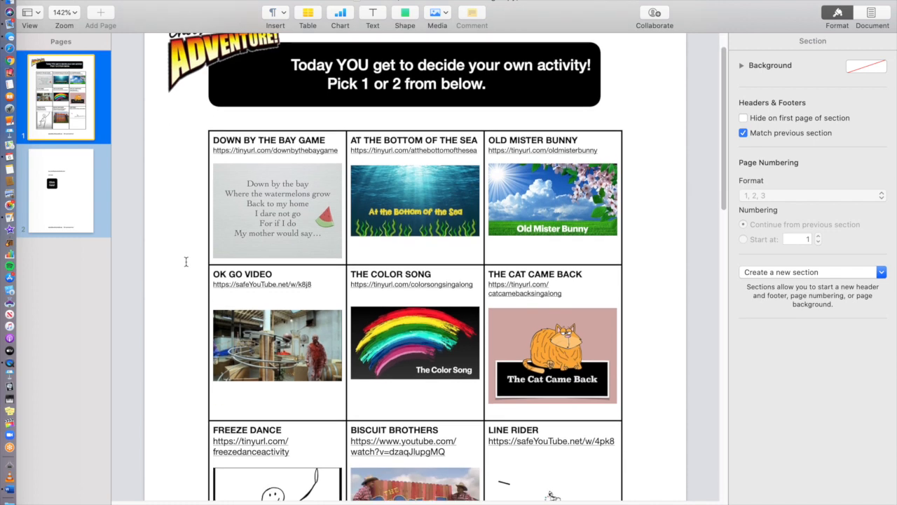
{"action": "scroll", "scroll_direction": "up", "scroll_amount": 3}
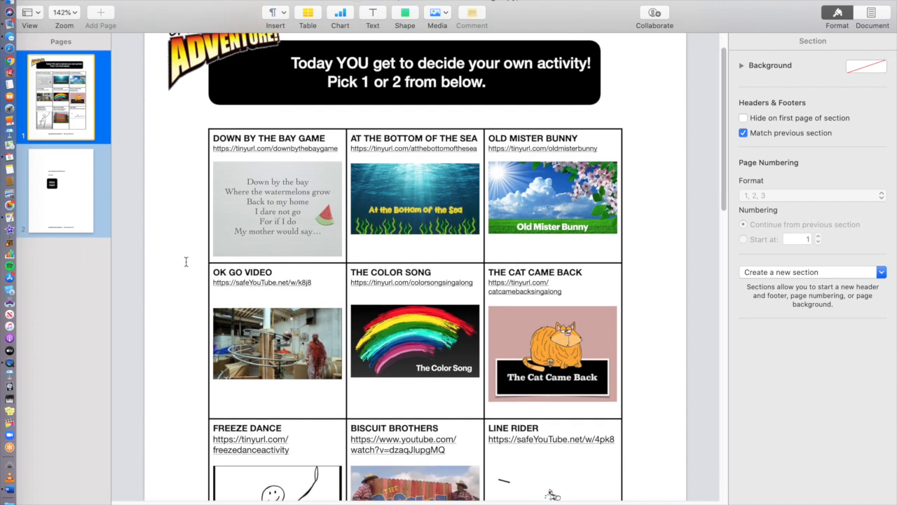
{"action": "mouse_move", "coordinate": [440, 201]}
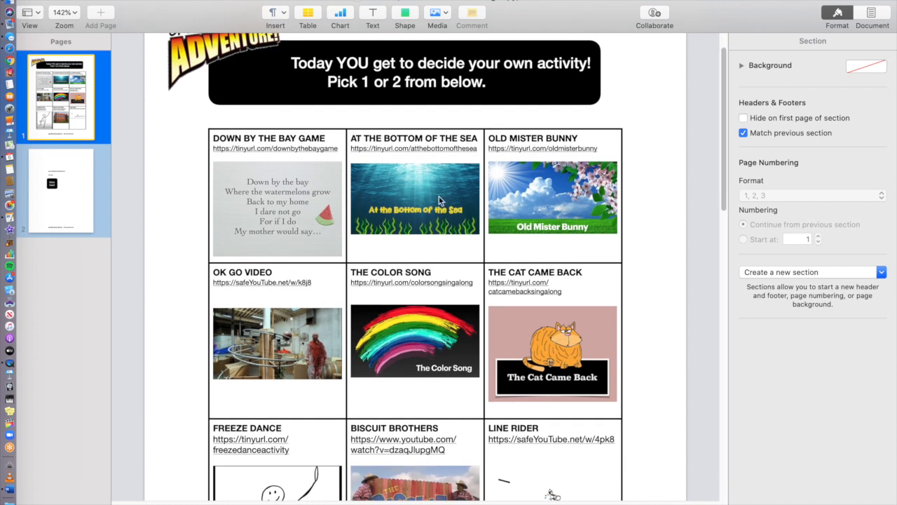
{"action": "left_click", "coordinate": [415, 204]}
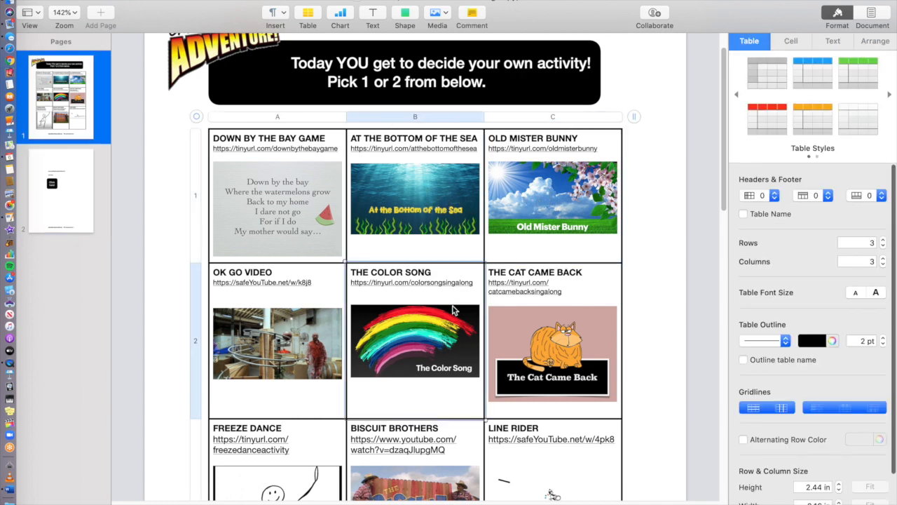
{"action": "scroll", "scroll_direction": "down", "scroll_amount": 3}
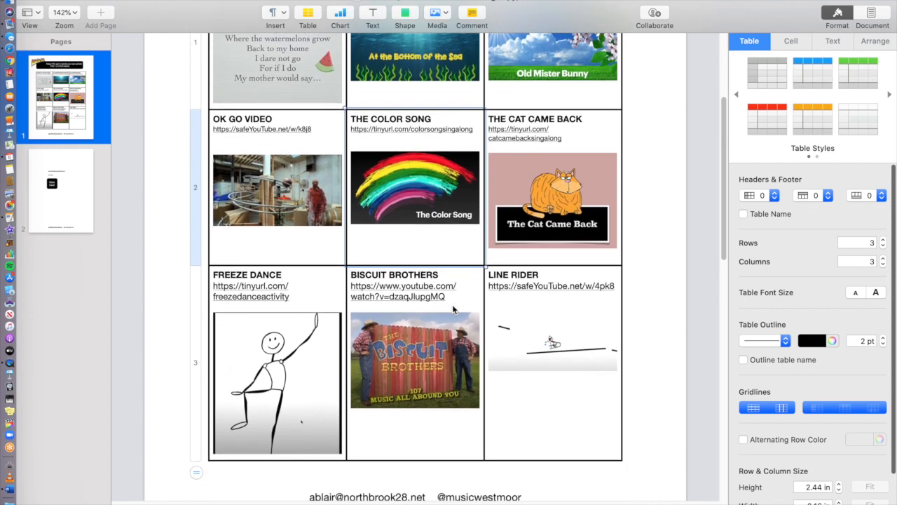
{"action": "mouse_move", "coordinate": [537, 191]}
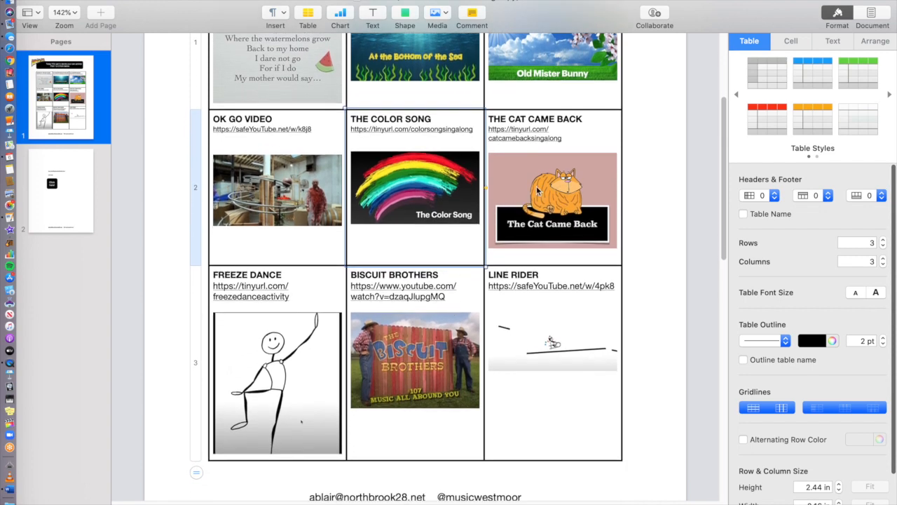
{"action": "mouse_move", "coordinate": [539, 202]}
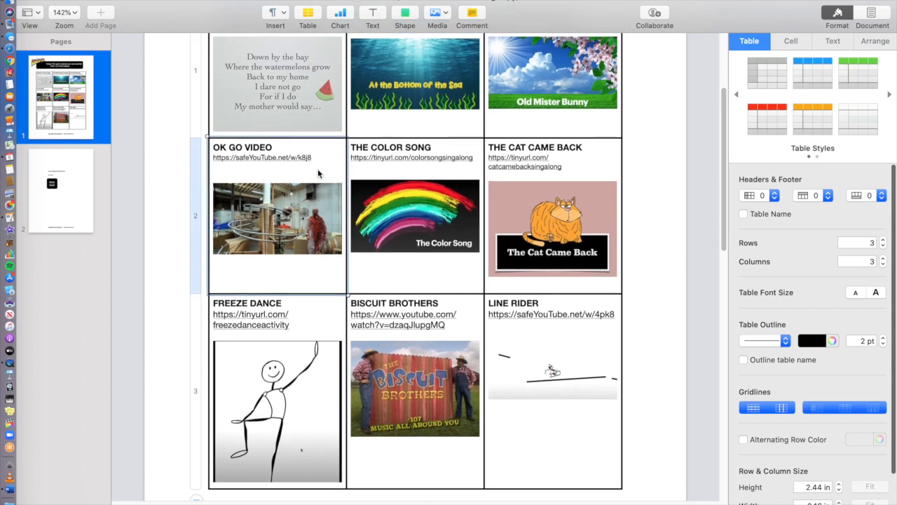
{"action": "scroll", "scroll_direction": "up", "scroll_amount": 3}
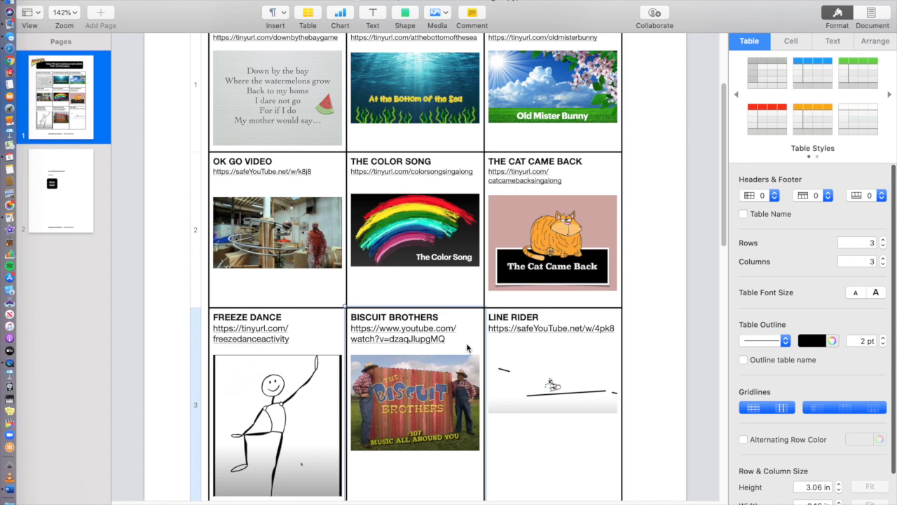
{"action": "scroll", "scroll_direction": "down", "scroll_amount": 3}
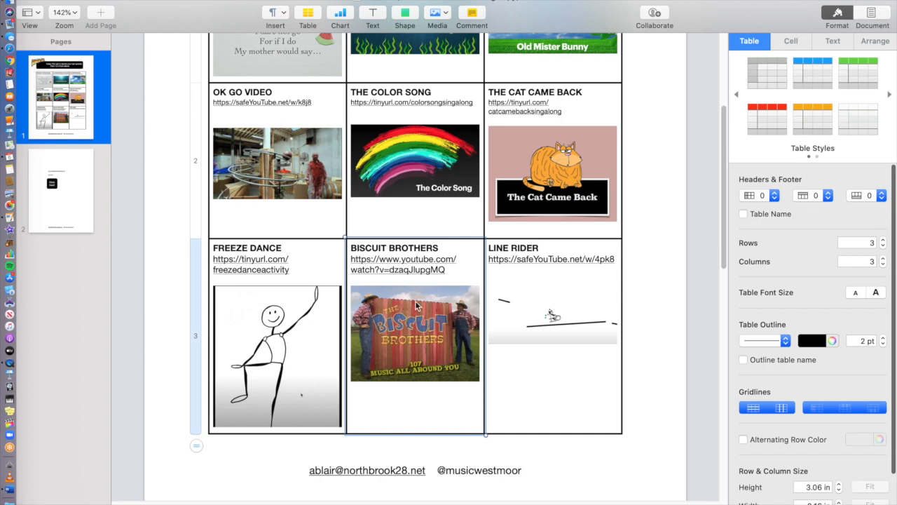
{"action": "left_click", "coordinate": [437, 470]}
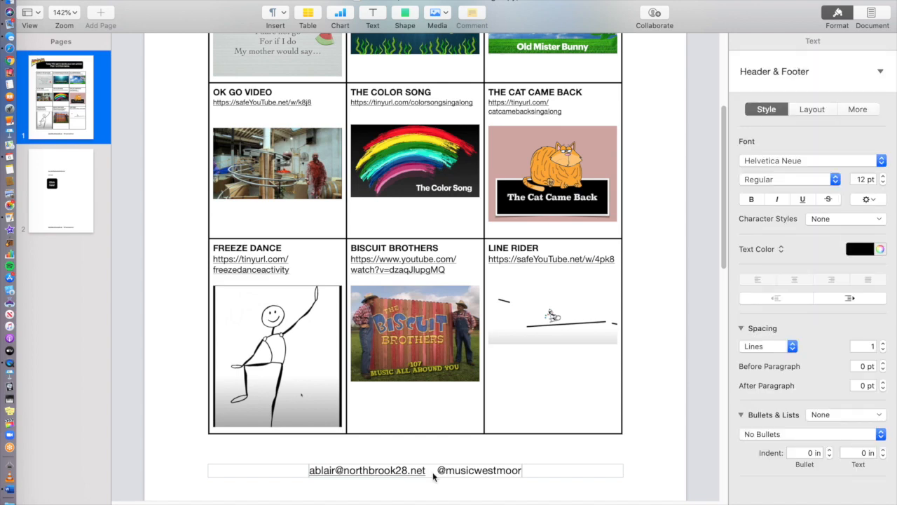
{"action": "mouse_move", "coordinate": [407, 459]}
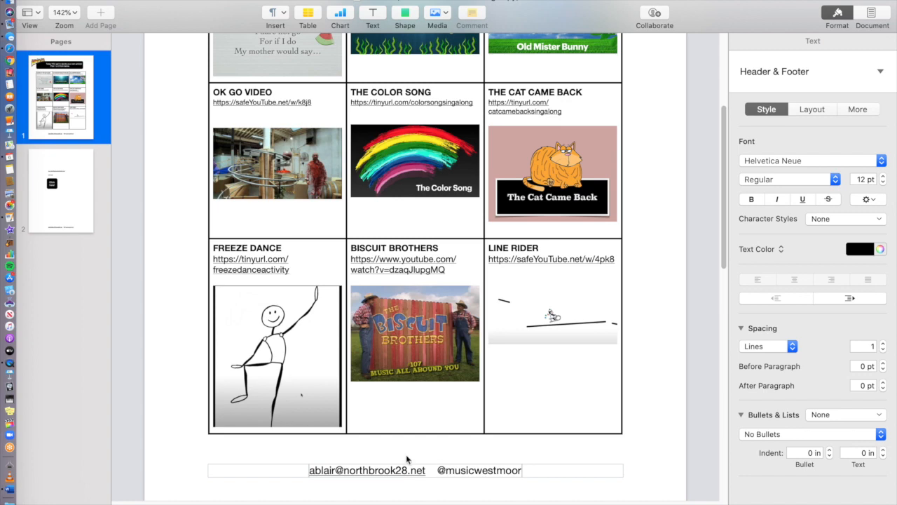
{"action": "scroll", "scroll_direction": "up", "scroll_amount": 3}
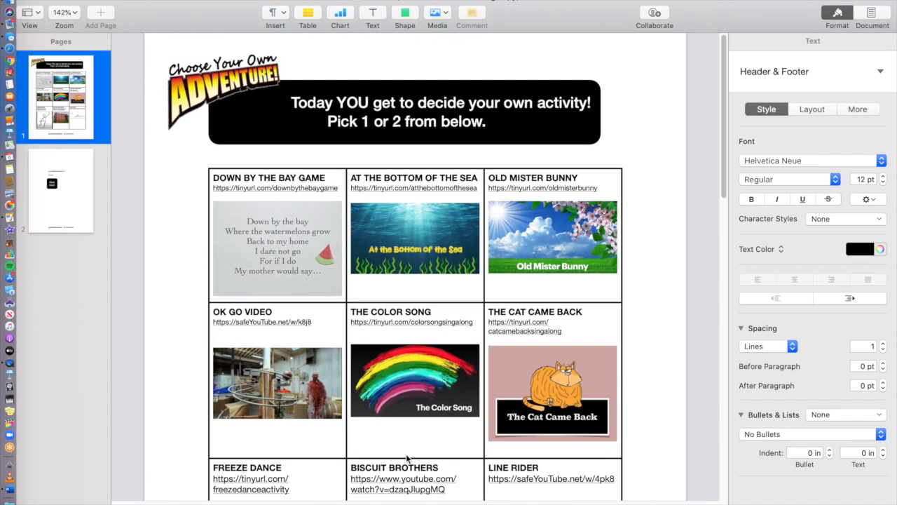
{"action": "mouse_move", "coordinate": [336, 295]}
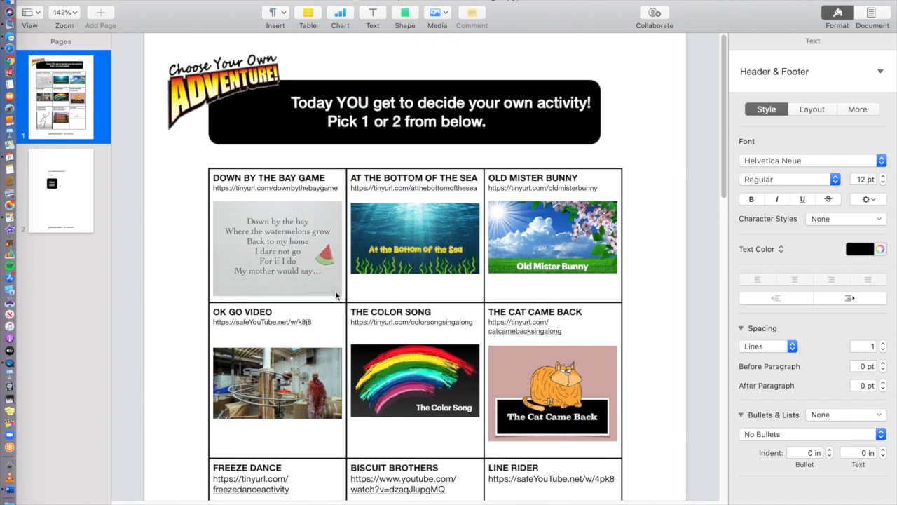
{"action": "scroll", "scroll_direction": "down", "scroll_amount": 3}
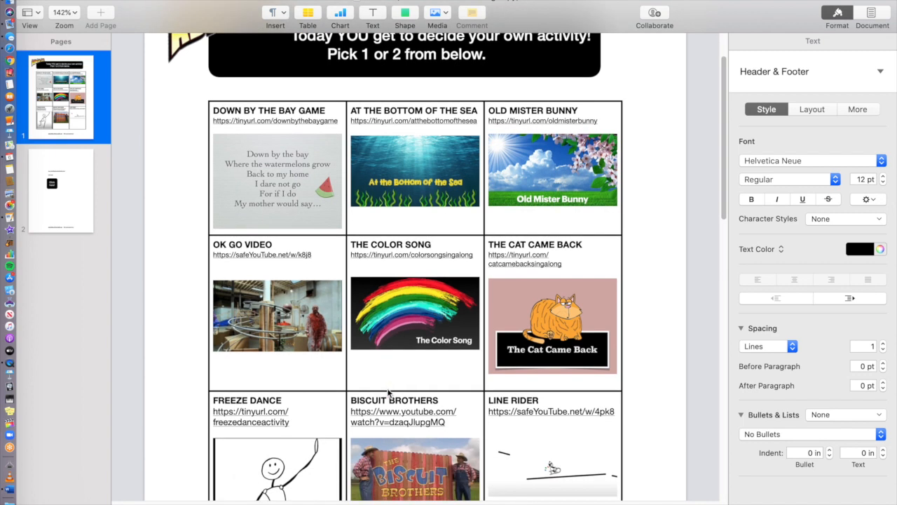
{"action": "mouse_move", "coordinate": [251, 266]}
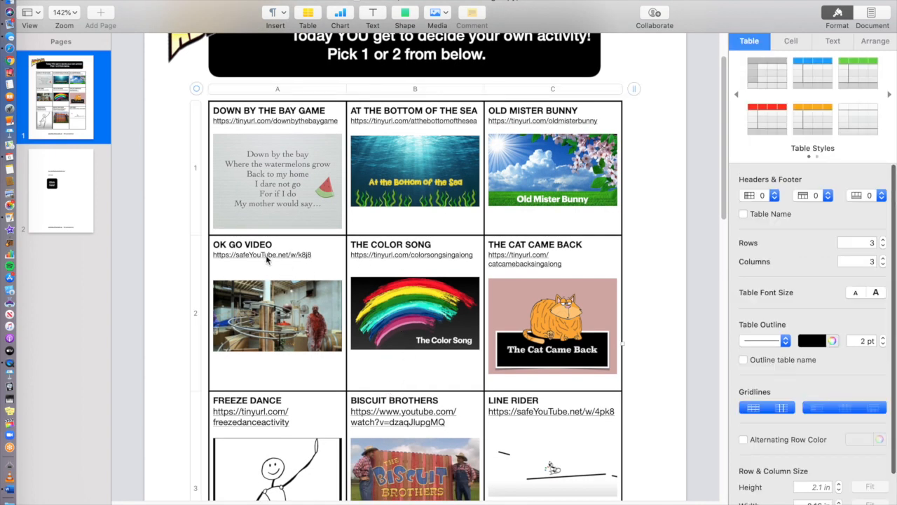
{"action": "mouse_move", "coordinate": [283, 265]}
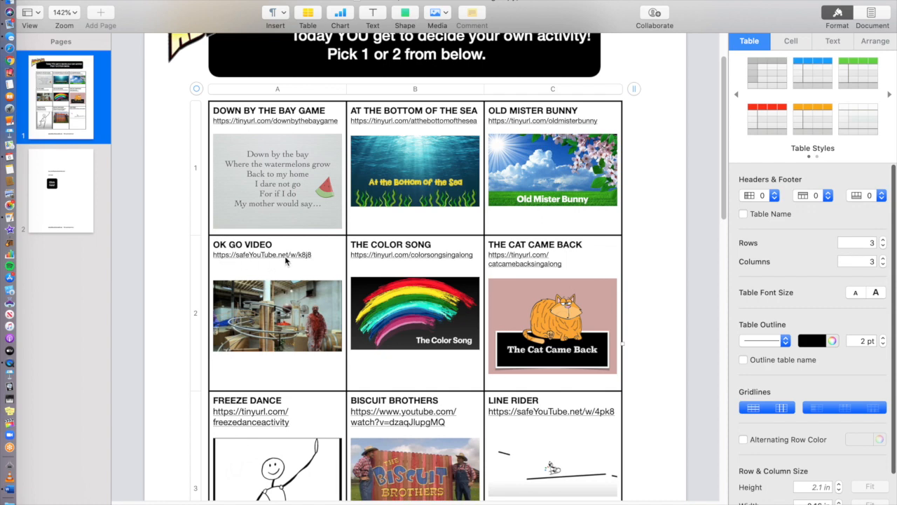
{"action": "mouse_move", "coordinate": [323, 265]}
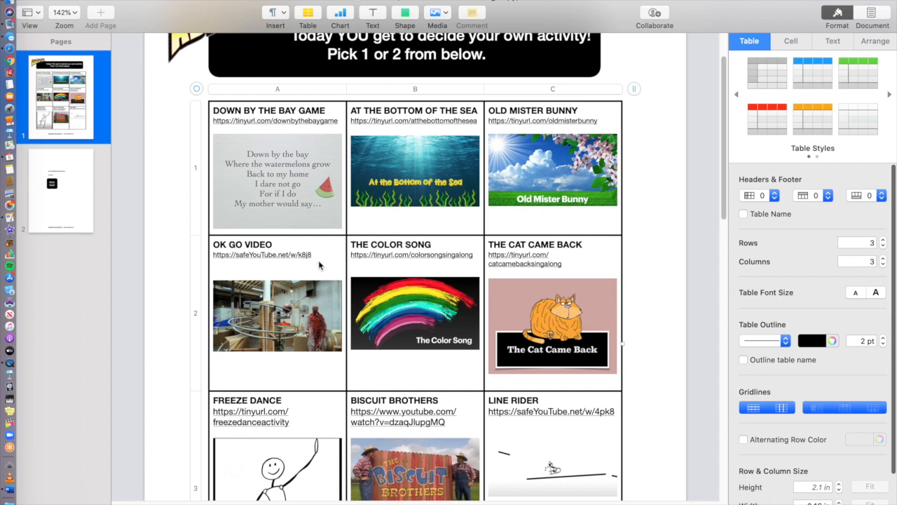
{"action": "mouse_move", "coordinate": [443, 260]}
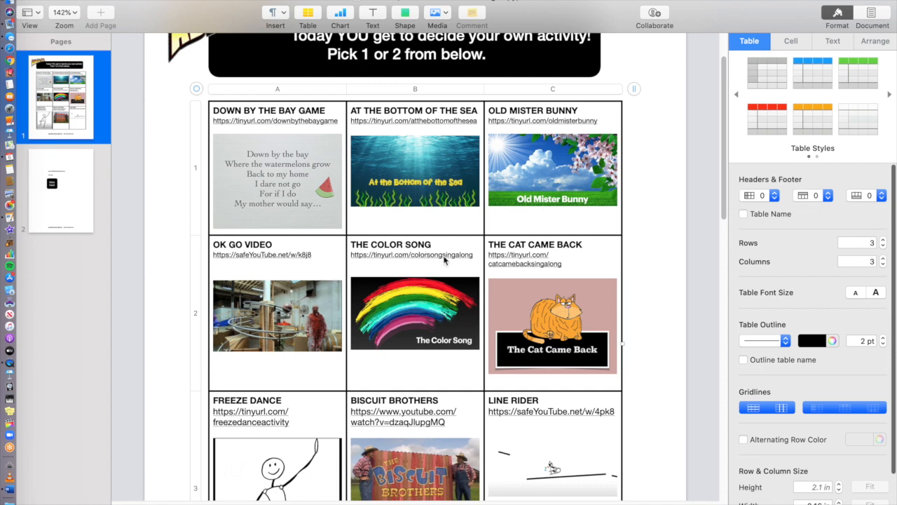
{"action": "scroll", "scroll_direction": "down", "scroll_amount": 3}
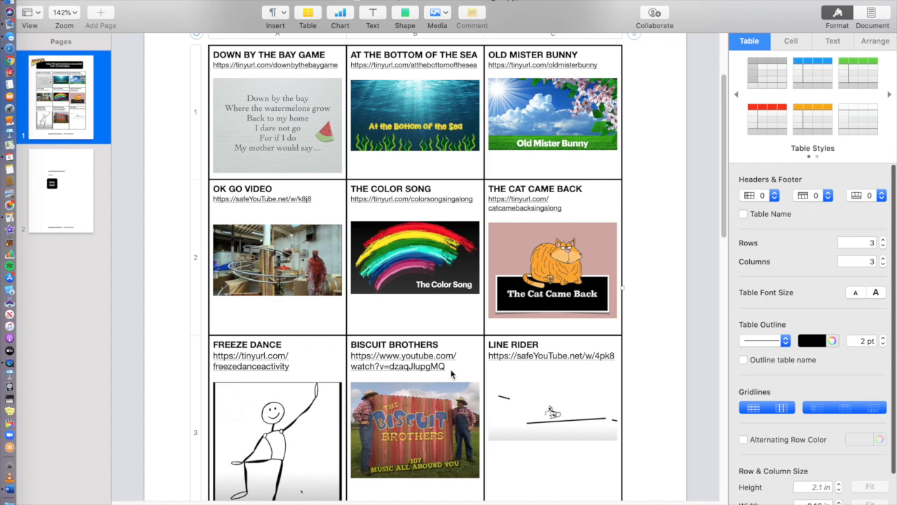
{"action": "scroll", "scroll_direction": "down", "scroll_amount": 3}
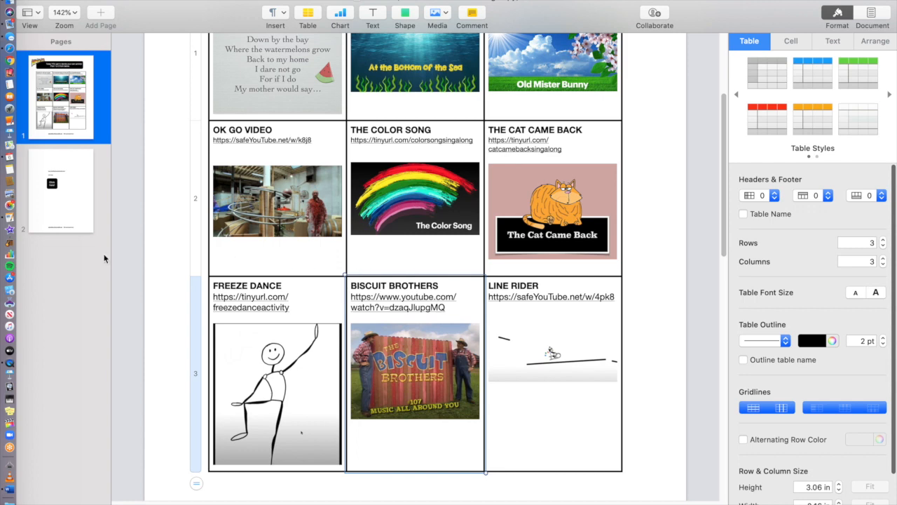
{"action": "scroll", "scroll_direction": "down", "scroll_amount": 3}
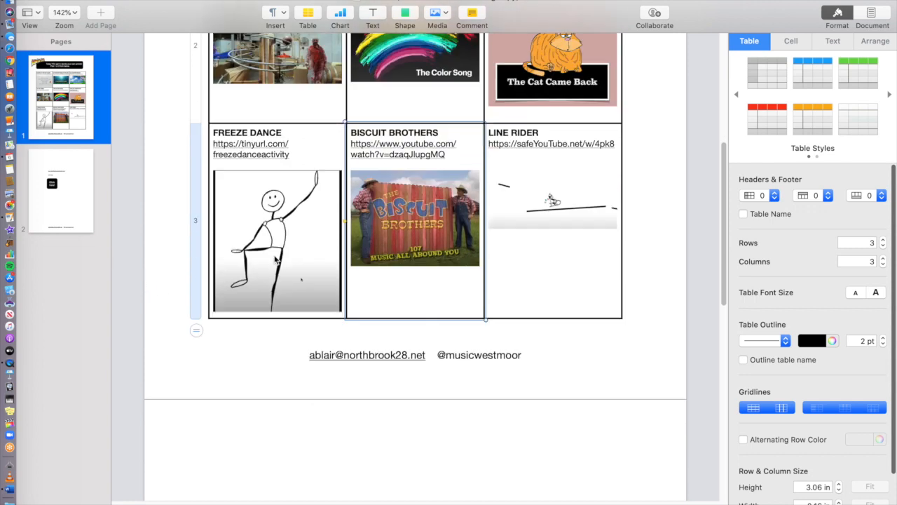
{"action": "left_click", "coordinate": [60, 190]}
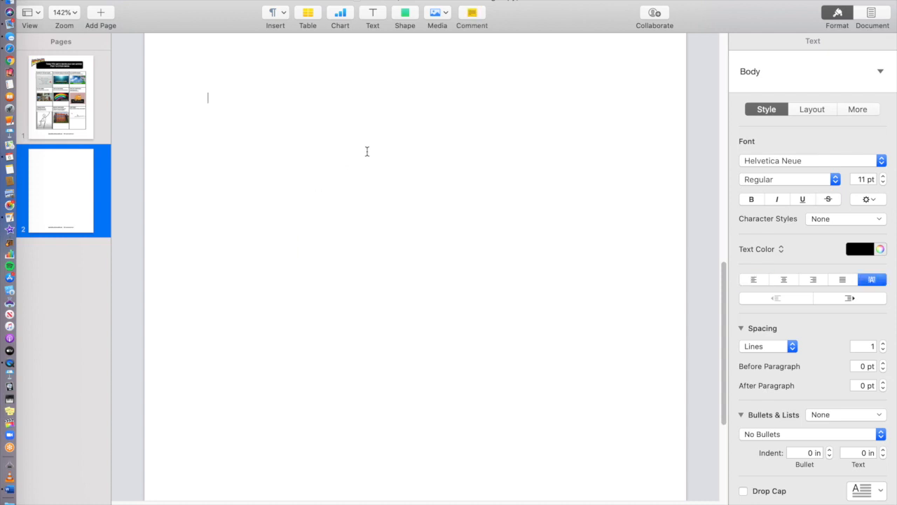
{"action": "left_click", "coordinate": [307, 12]}
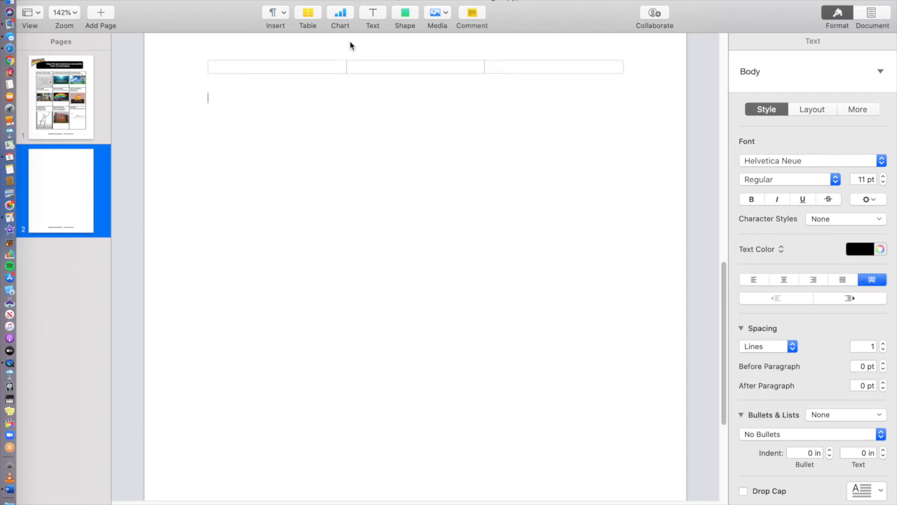
{"action": "type", "text": "www.buildingmui"}
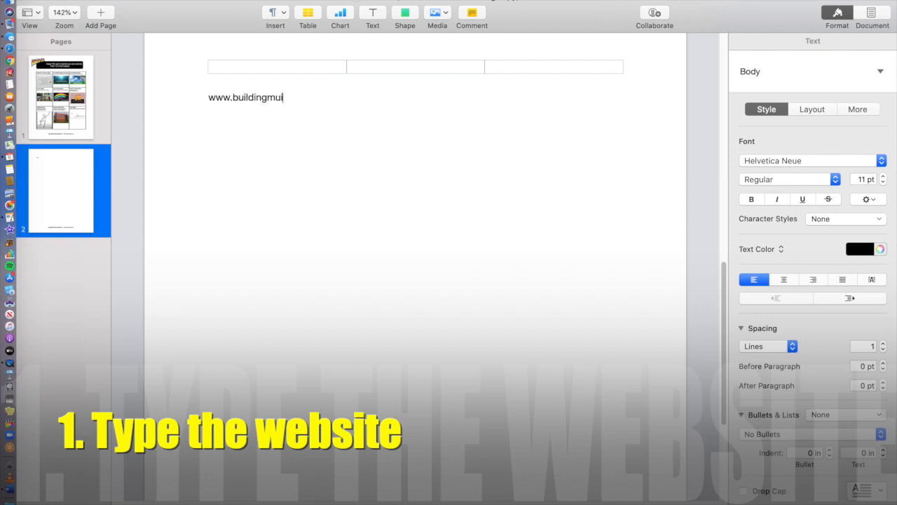
{"action": "type", "text": "sicalmin"}
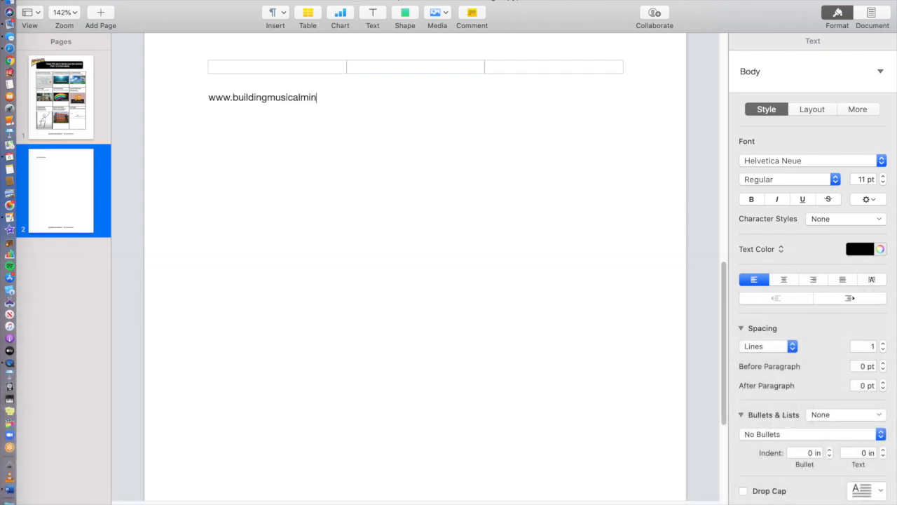
{"action": "type", "text": "ds.com"}
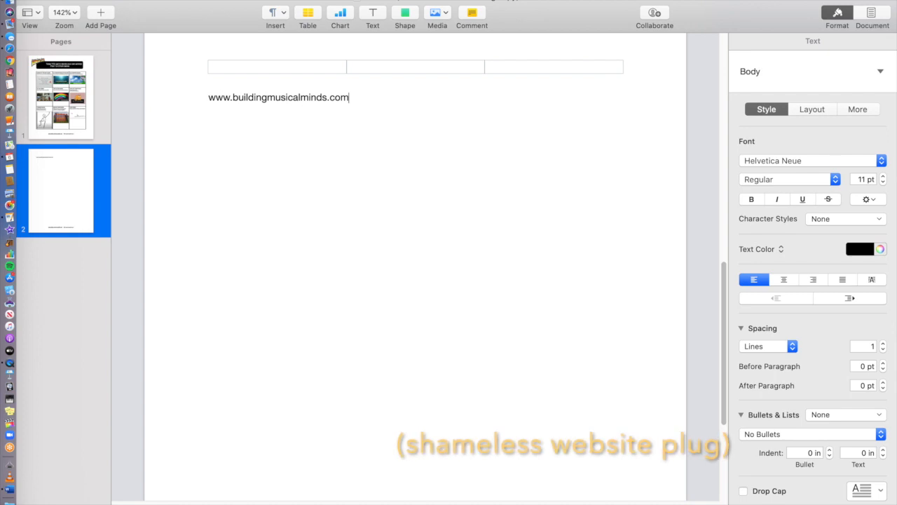
{"action": "left_click", "coordinate": [872, 279]}
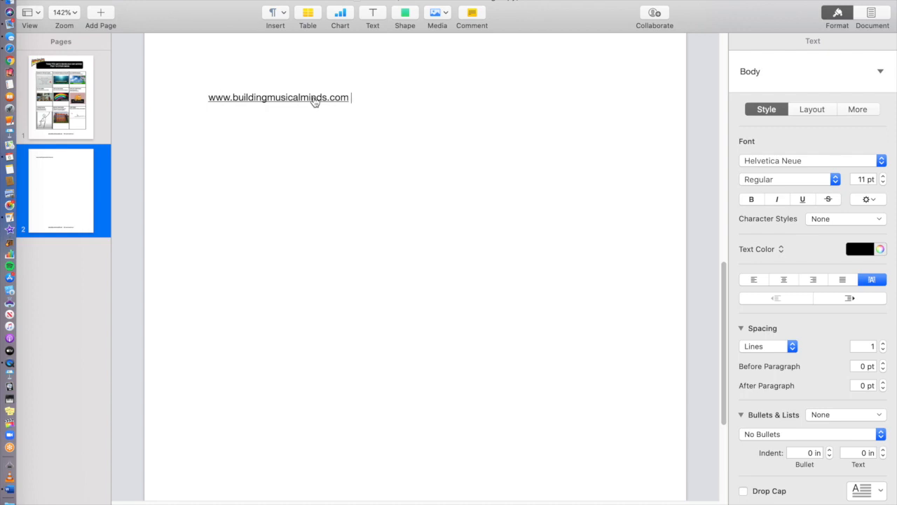
{"action": "mouse_move", "coordinate": [367, 100]}
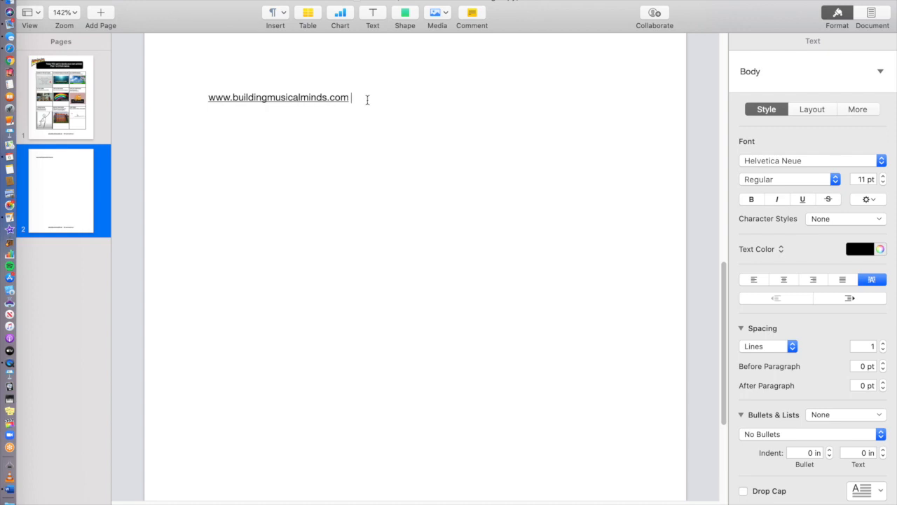
Type 'Click Here!' and link it to the buildingmusicalminds.com webpage
{"action": "type", "text": "Cli"}
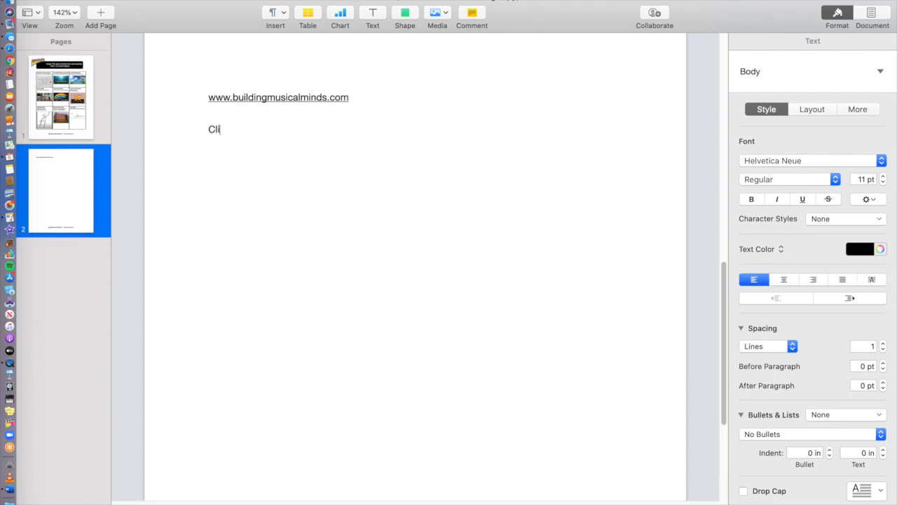
{"action": "type", "text": "ck Here!"}
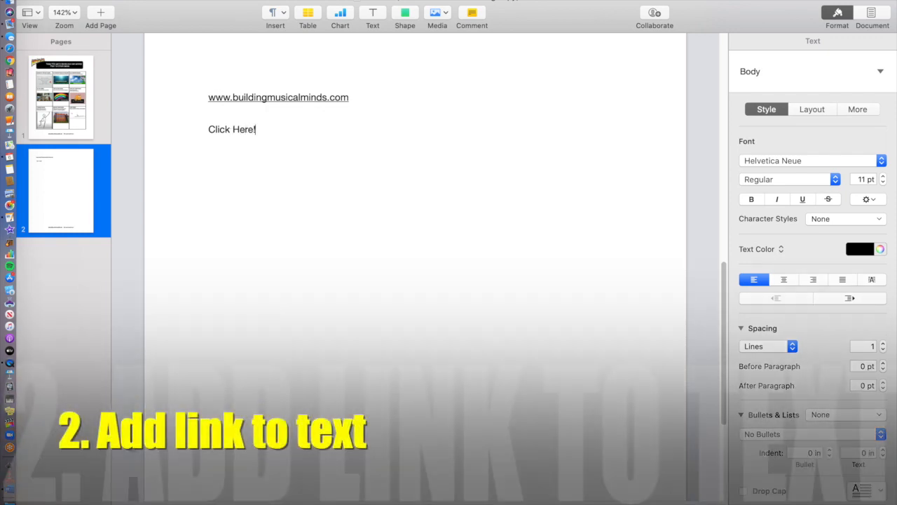
{"action": "triple_click", "coordinate": [231, 129]}
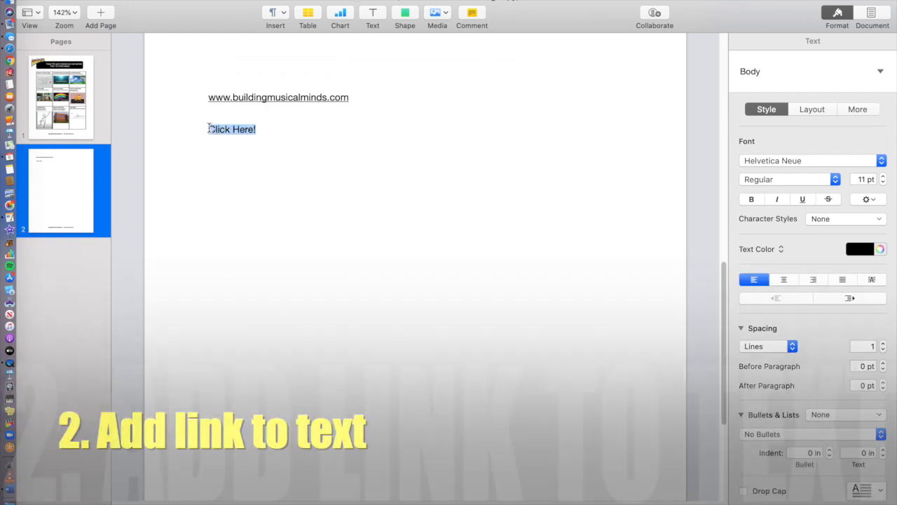
{"action": "right_click", "coordinate": [231, 129]}
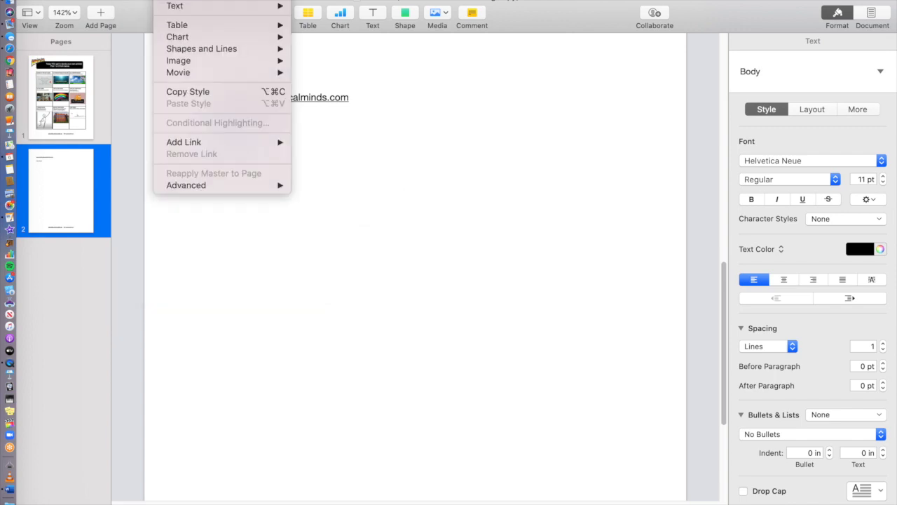
{"action": "mouse_move", "coordinate": [183, 142]}
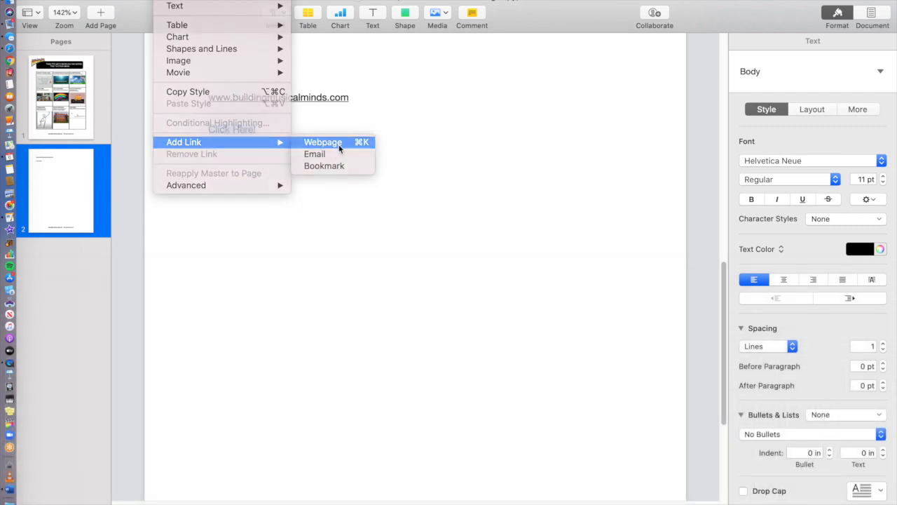
{"action": "left_click", "coordinate": [323, 141]}
{"action": "type", "text": "www.buildingm"}
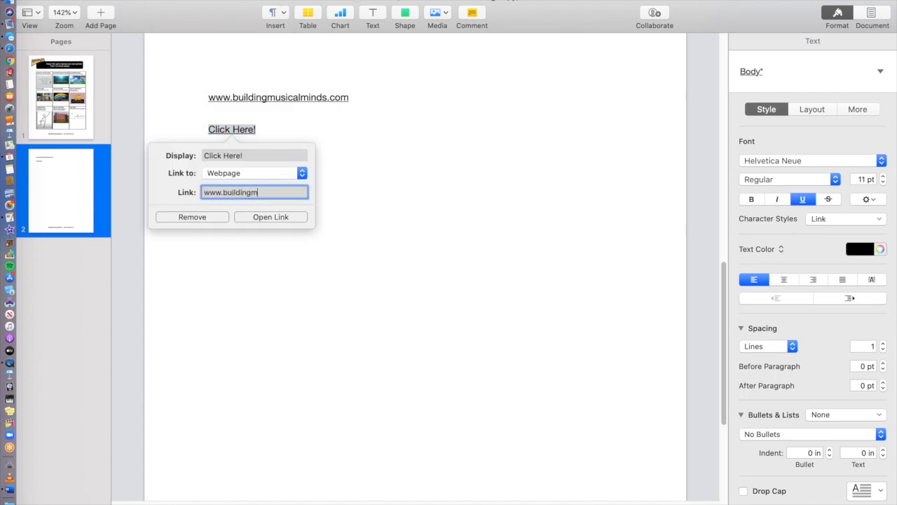
{"action": "type", "text": "usicalmin"}
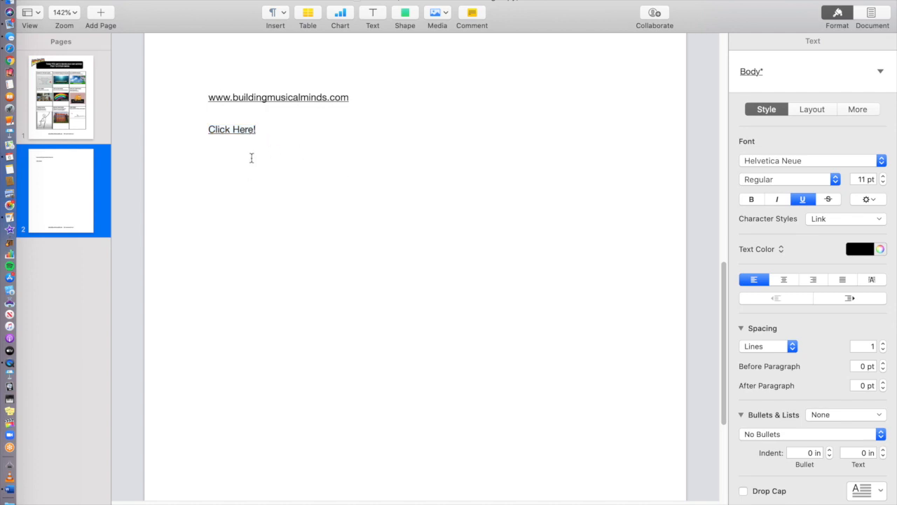
{"action": "mouse_move", "coordinate": [74, 92]}
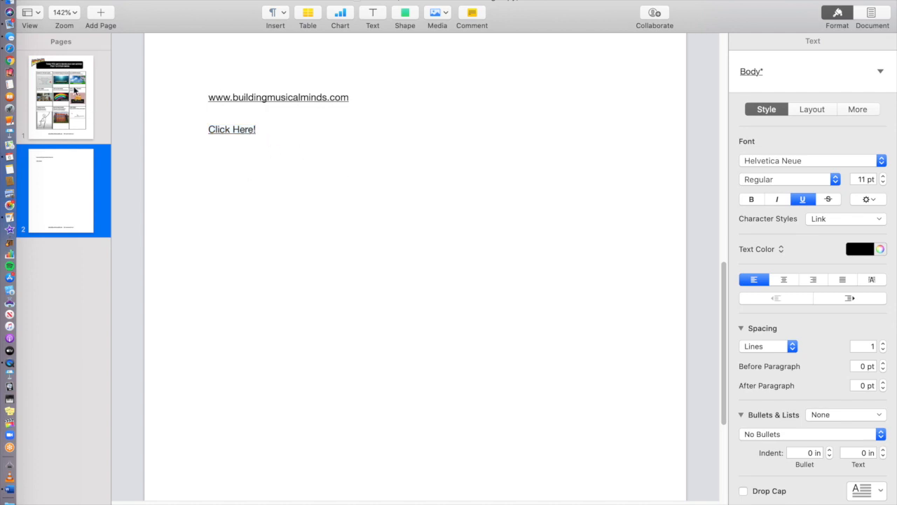
Go back to page one and scroll up to the Choose Your Own Adventure heading
{"action": "left_click", "coordinate": [60, 96]}
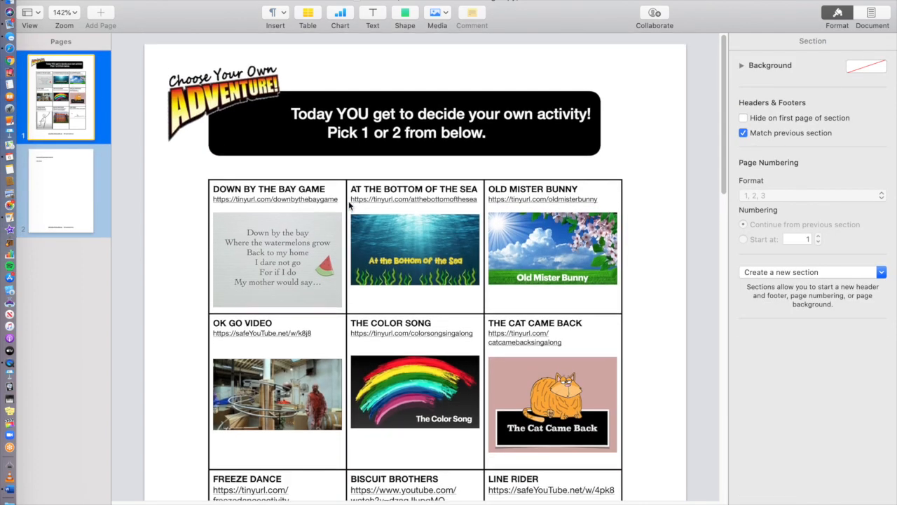
{"action": "scroll", "scroll_direction": "down", "scroll_amount": 3}
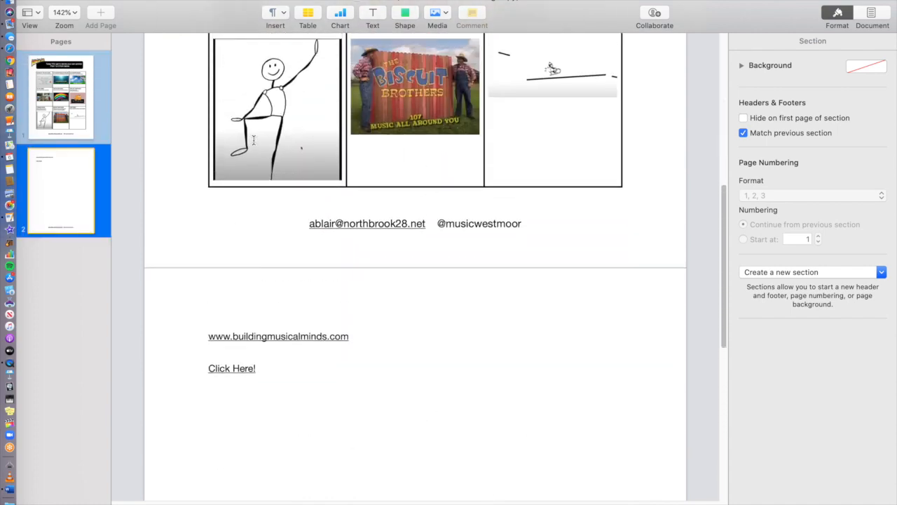
{"action": "scroll", "scroll_direction": "up", "scroll_amount": 3}
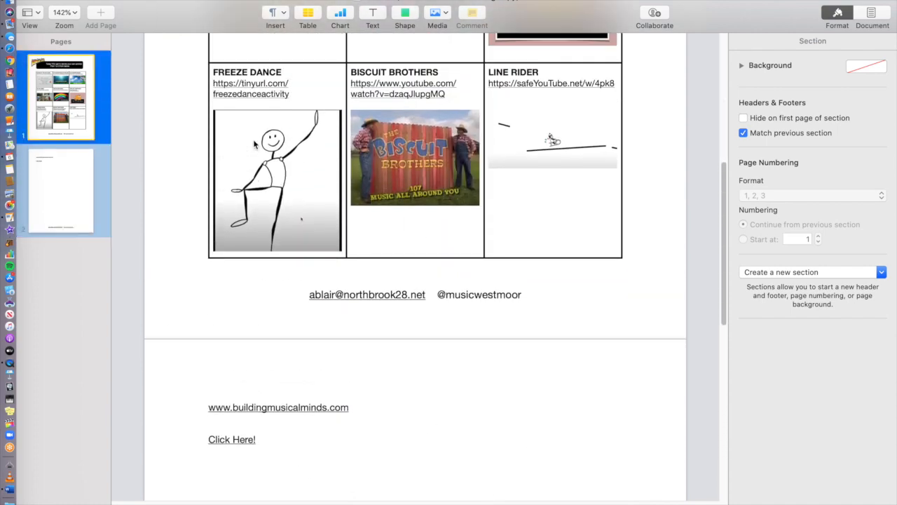
{"action": "scroll", "scroll_direction": "up", "scroll_amount": 3}
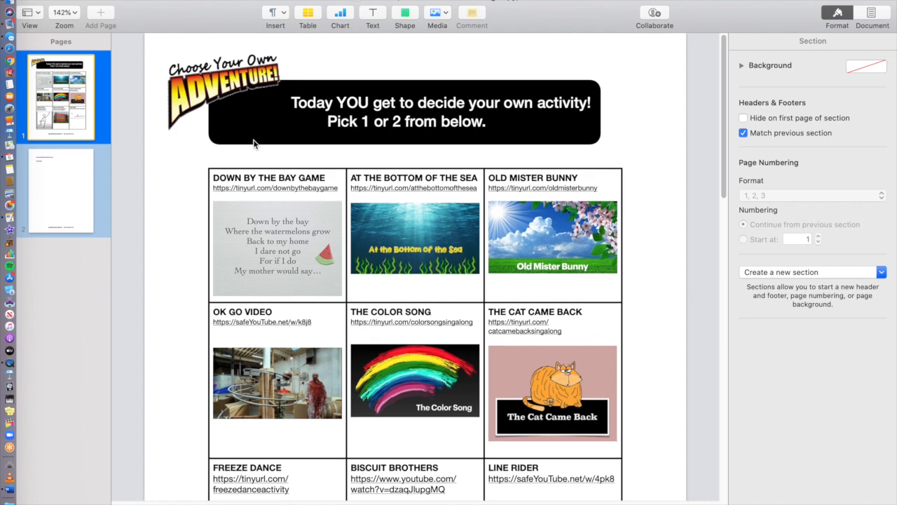
{"action": "mouse_move", "coordinate": [254, 143]}
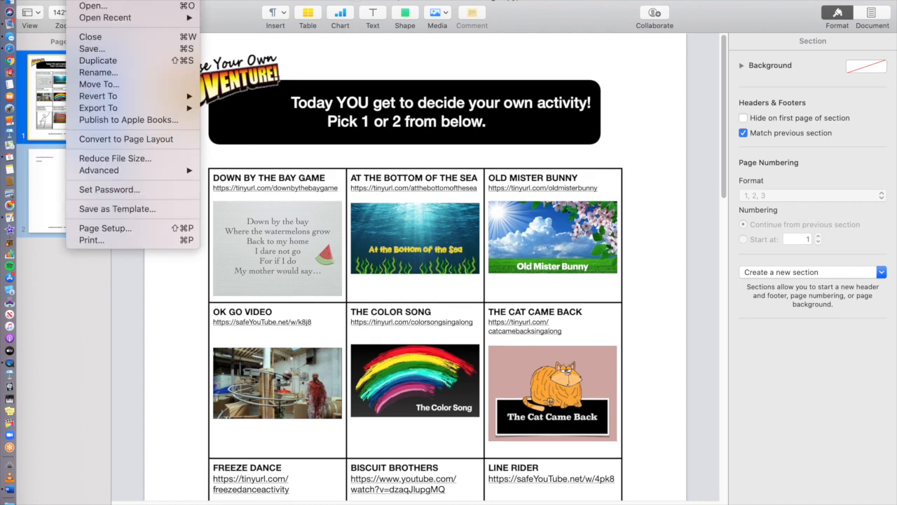
{"action": "mouse_move", "coordinate": [98, 96]}
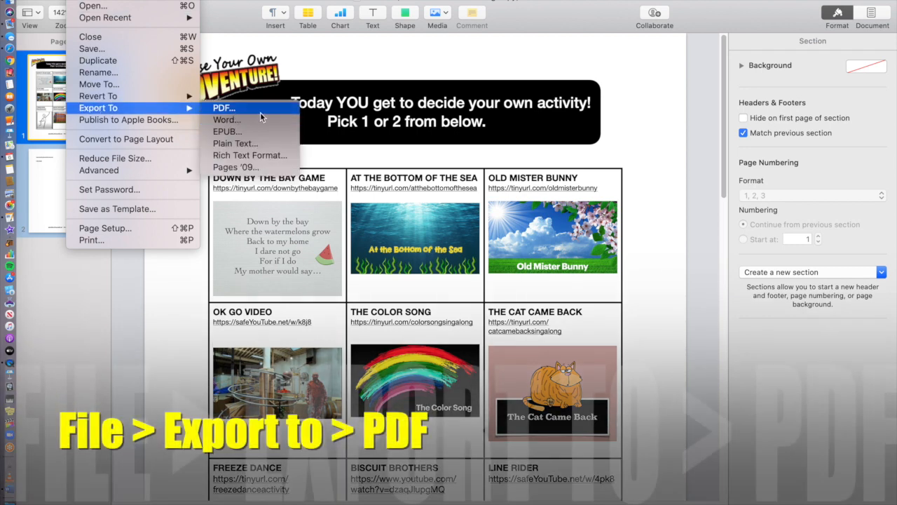
Export the document as PDF 'K2 choice week elearning copy' to the Desktop
{"action": "left_click", "coordinate": [223, 107]}
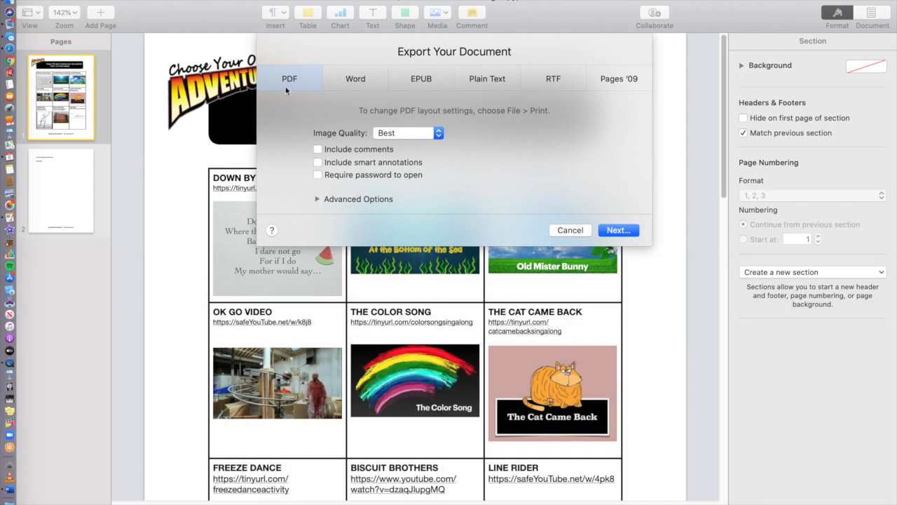
{"action": "mouse_move", "coordinate": [344, 135]}
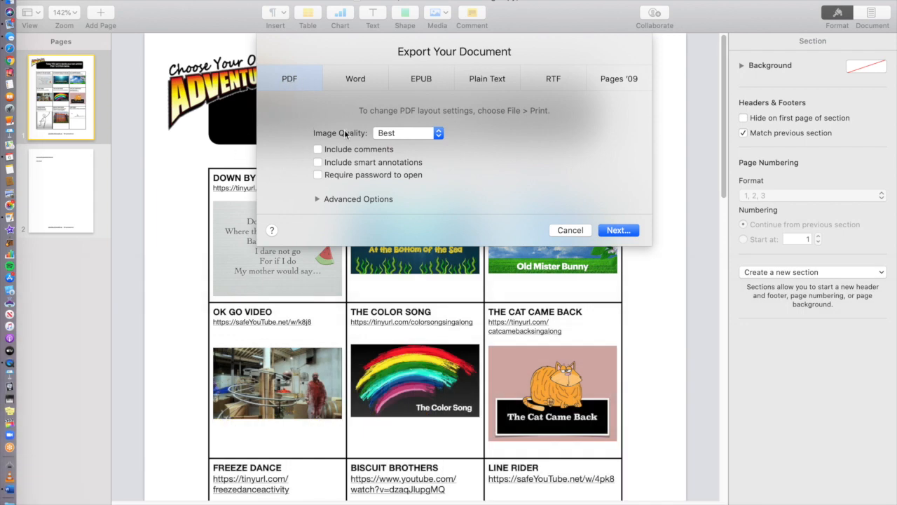
{"action": "mouse_move", "coordinate": [617, 229]}
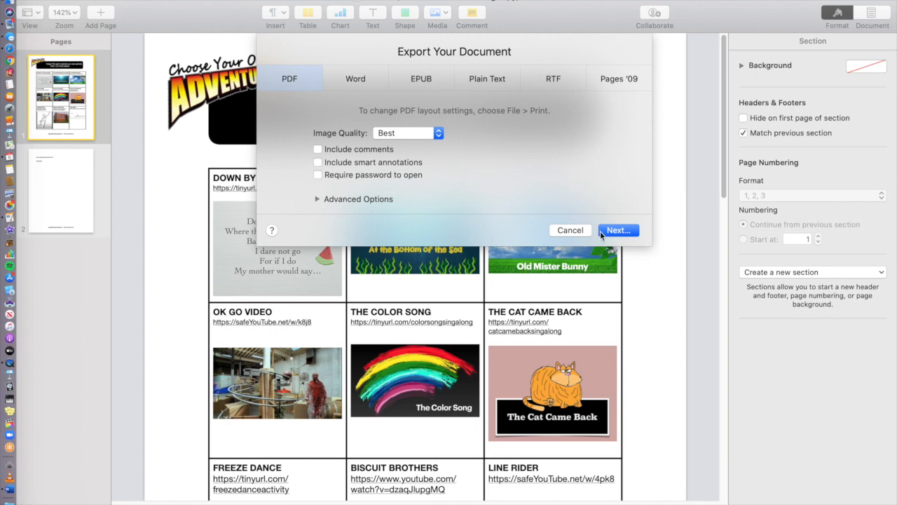
{"action": "left_click", "coordinate": [618, 230]}
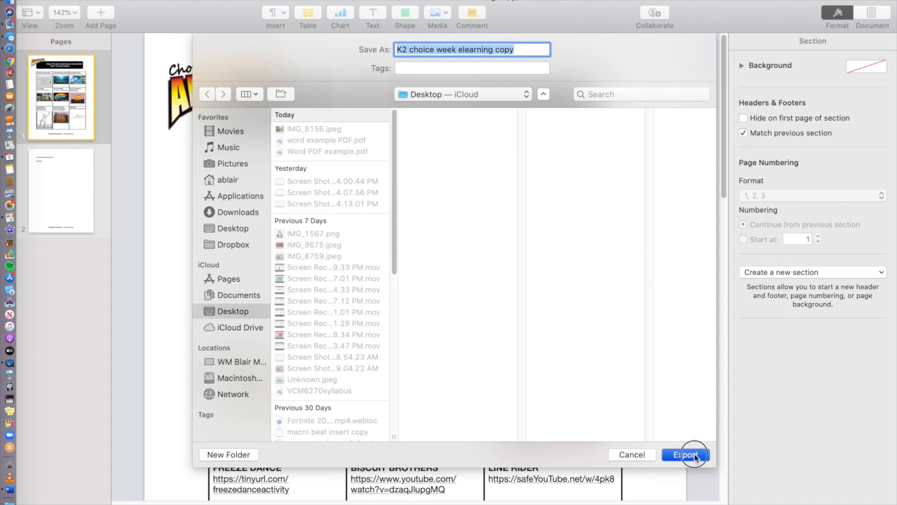
{"action": "left_click", "coordinate": [684, 454]}
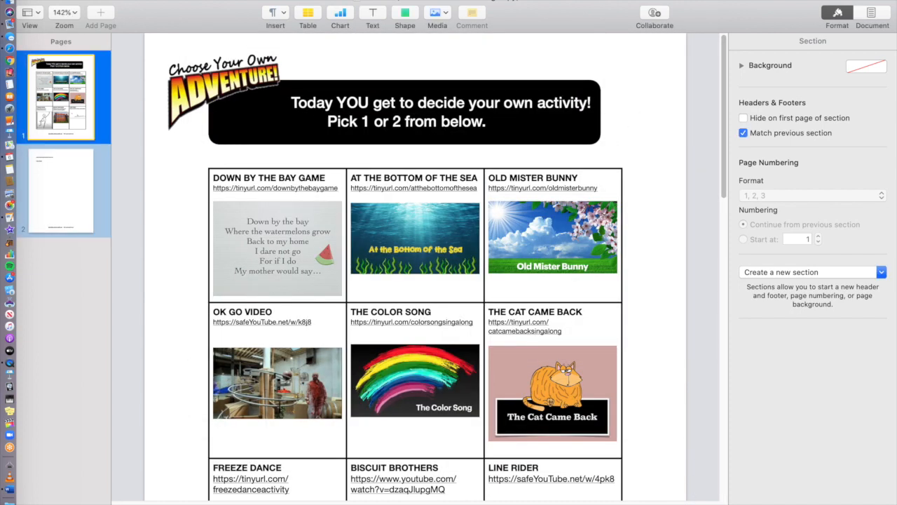
{"action": "mouse_move", "coordinate": [186, 9]}
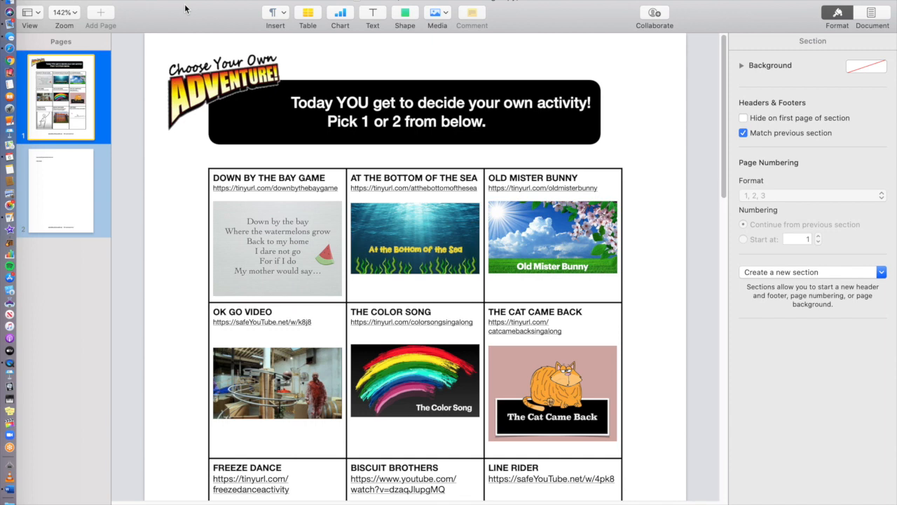
{"action": "mouse_move", "coordinate": [200, 171]}
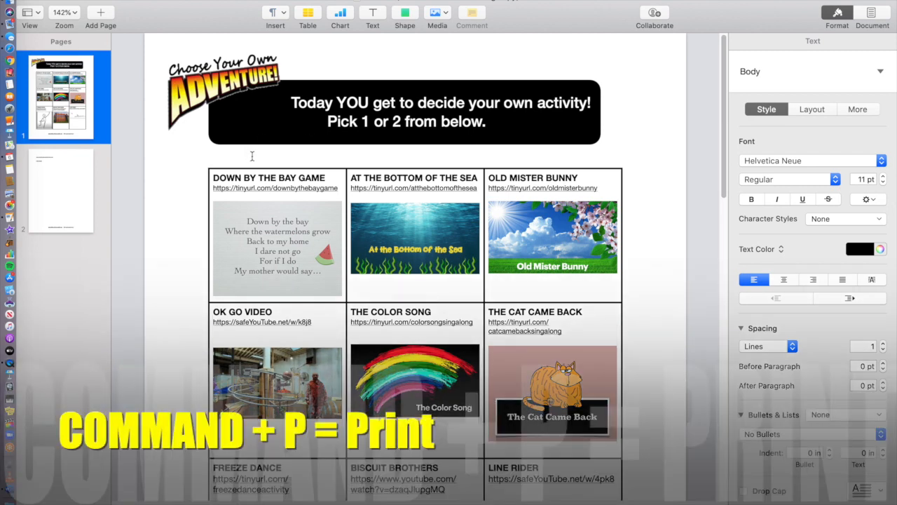
Print-save the document as PDF to the Desktop, replacing the existing copy, and preview it
{"action": "key", "text": "cmd+p"}
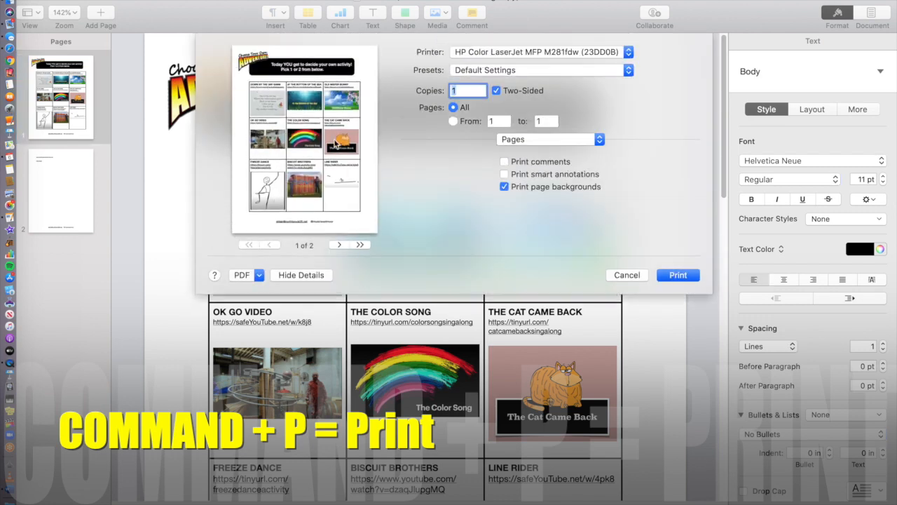
{"action": "left_click", "coordinate": [339, 245]}
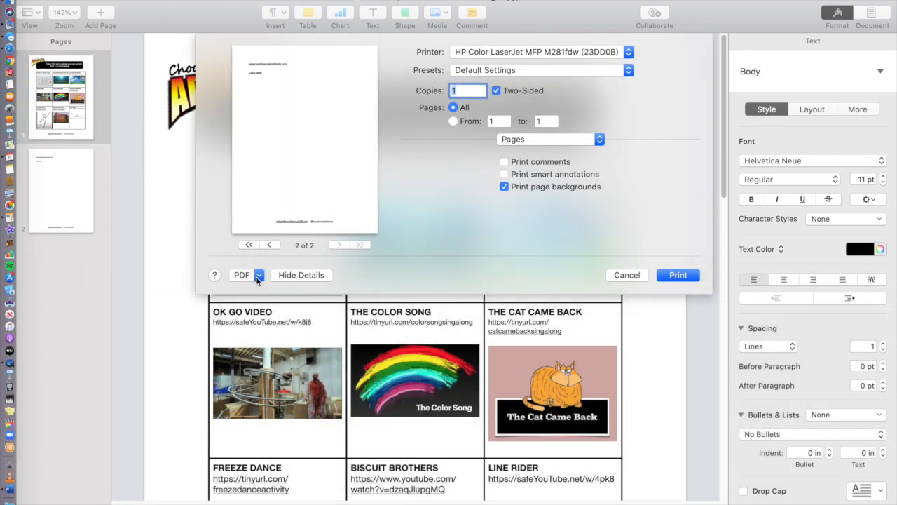
{"action": "left_click", "coordinate": [247, 274]}
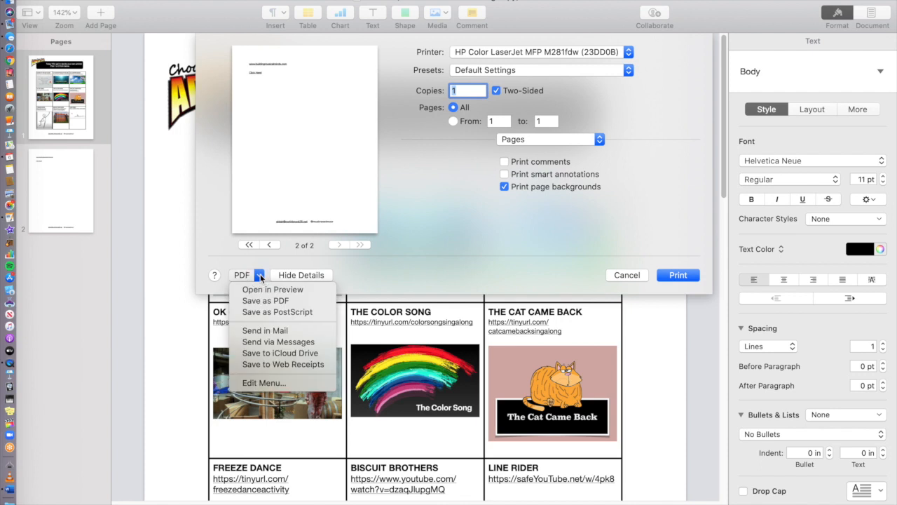
{"action": "mouse_move", "coordinate": [264, 300]}
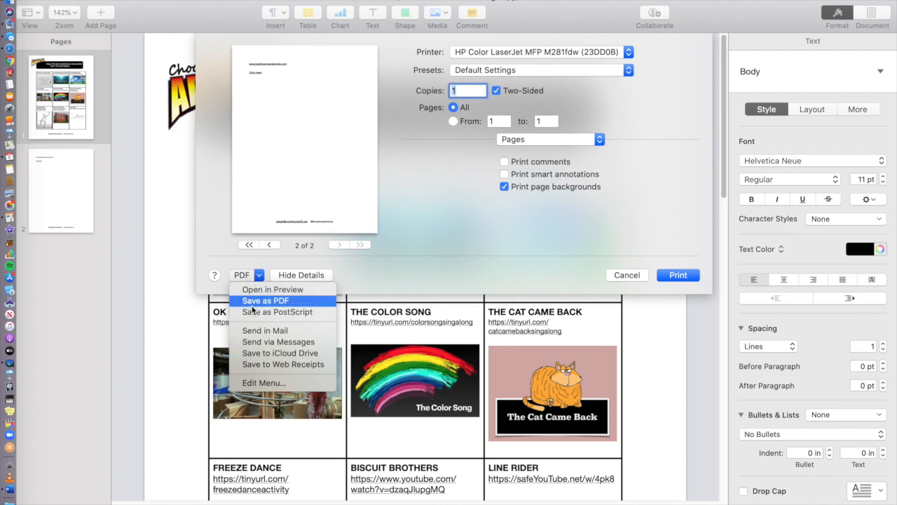
{"action": "mouse_move", "coordinate": [272, 288]}
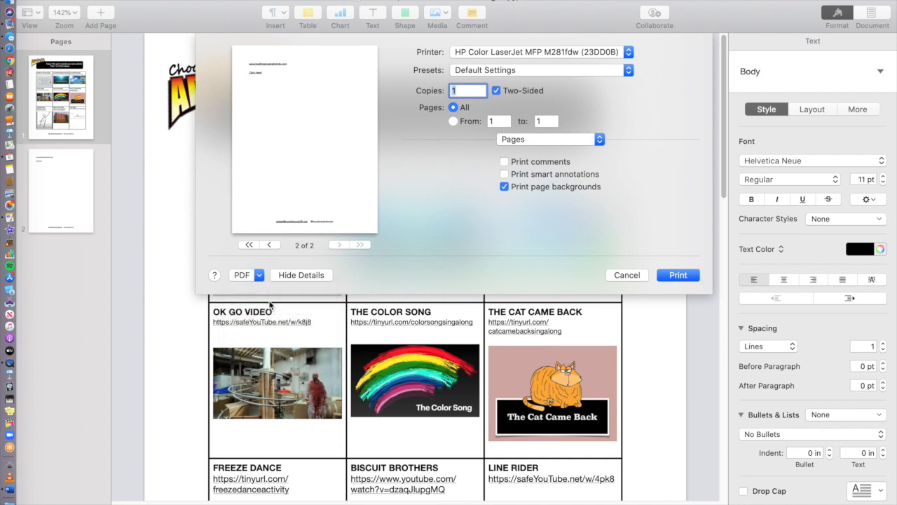
{"action": "left_click", "coordinate": [246, 274]}
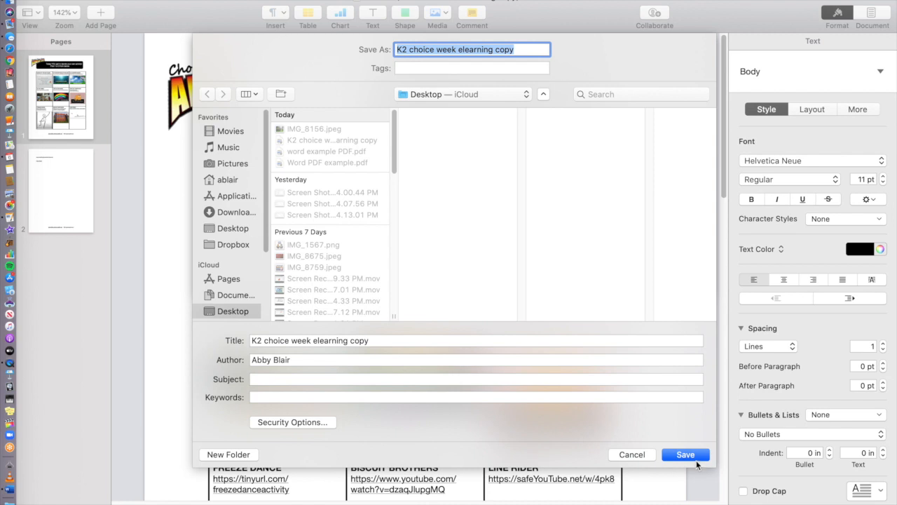
{"action": "left_click", "coordinate": [685, 455]}
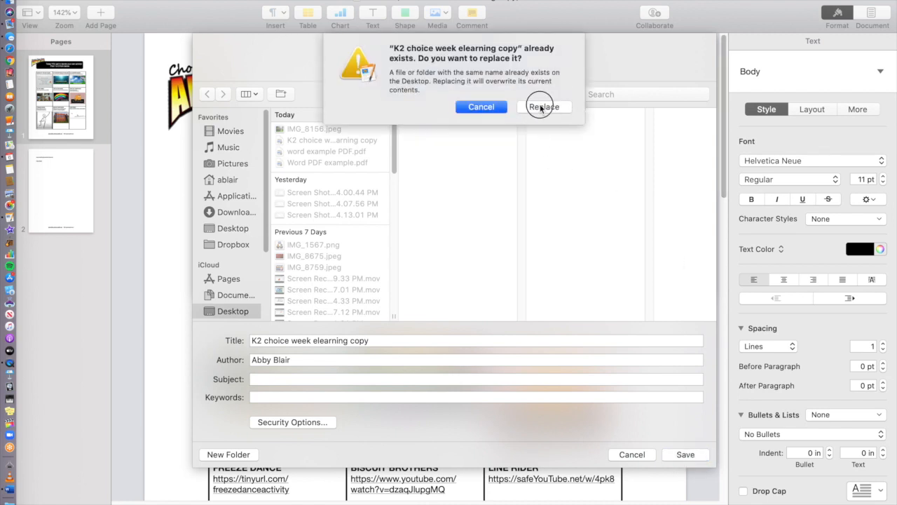
{"action": "left_click", "coordinate": [544, 106]}
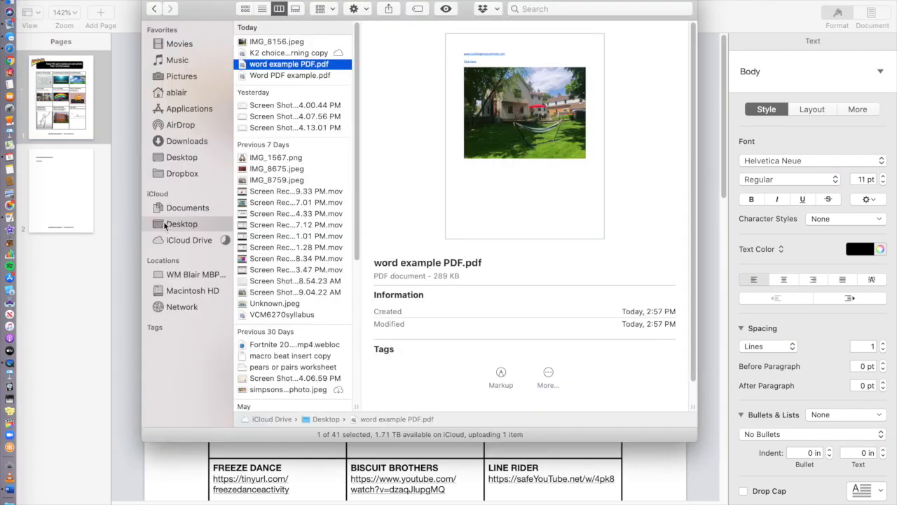
{"action": "left_click", "coordinate": [288, 53]}
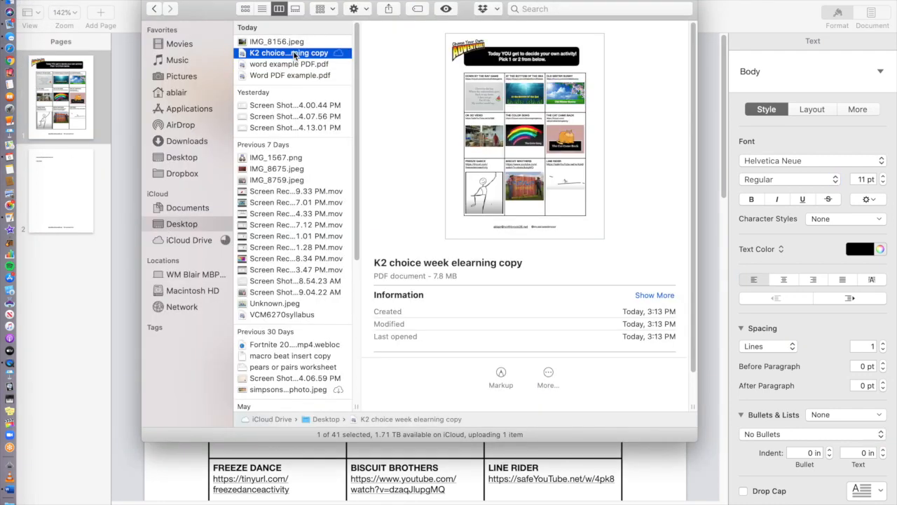